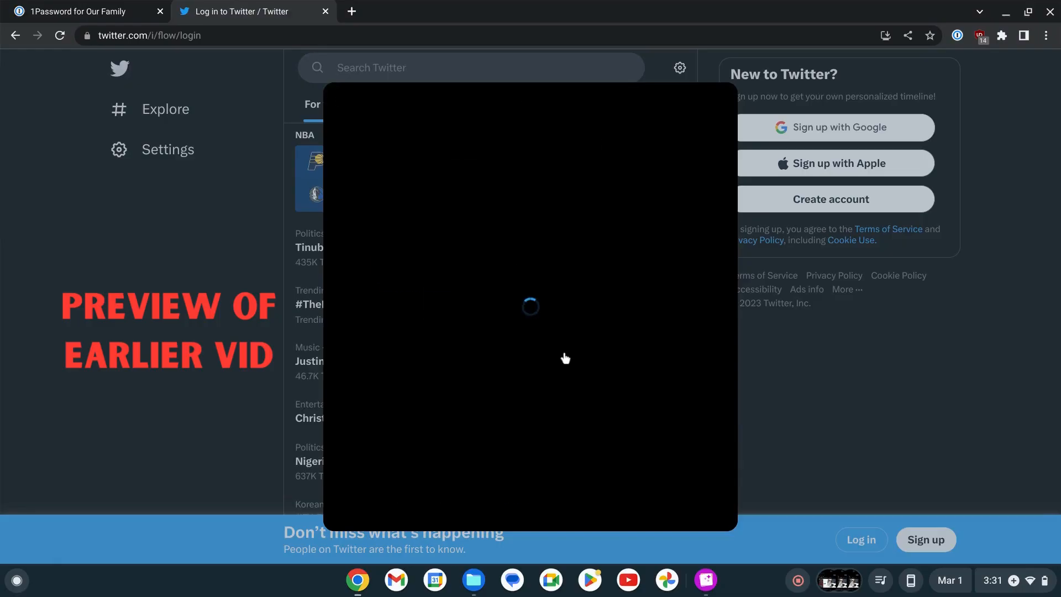
{"action": "mouse_move", "coordinate": [585, 475]}
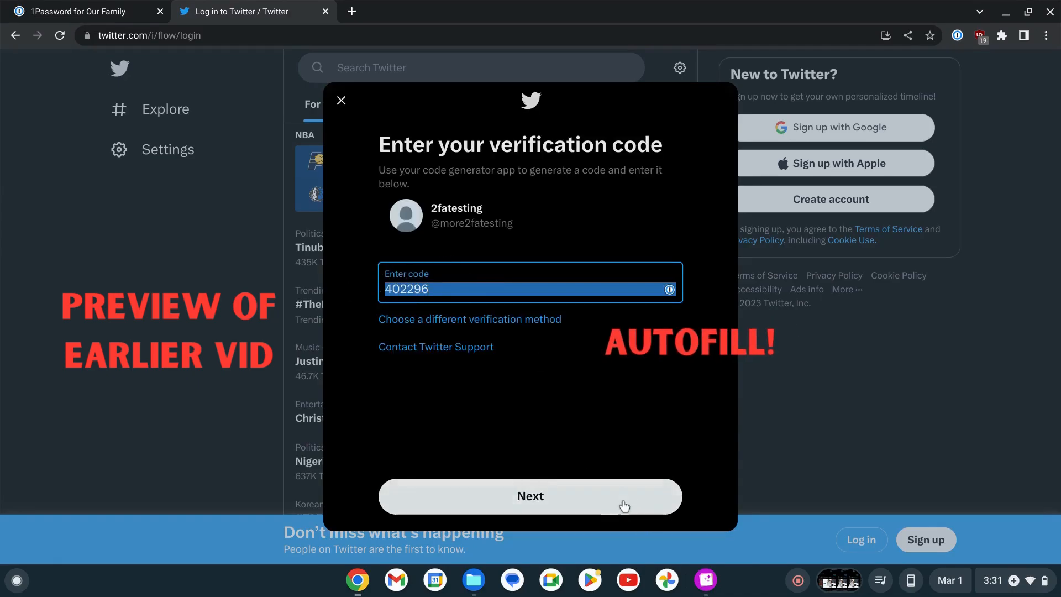
Submit the autofilled verification code to complete the Twitter two-factor login
{"action": "left_click", "coordinate": [77, 11]}
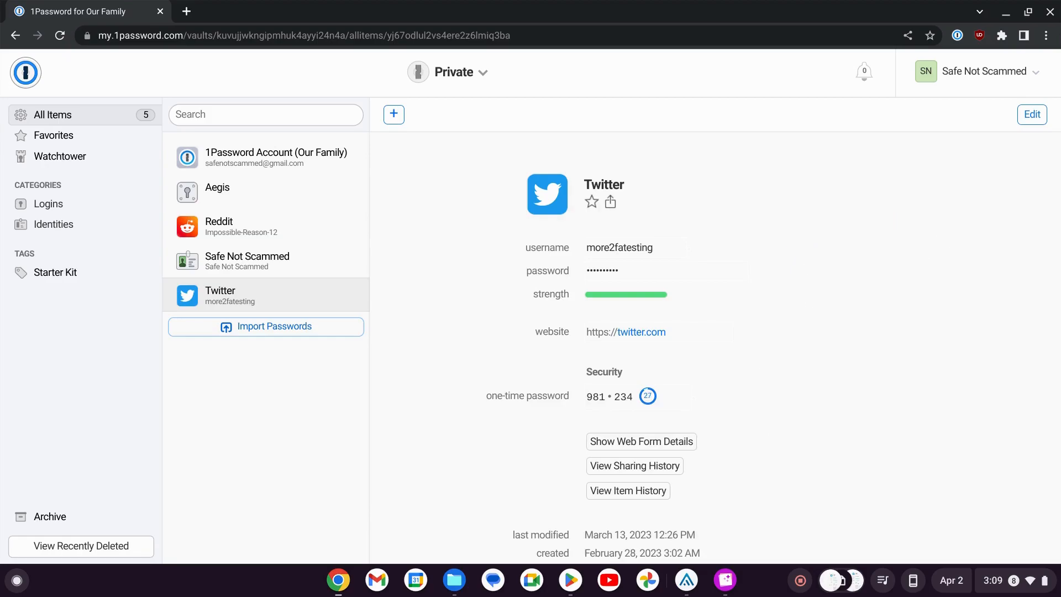
{"action": "mouse_move", "coordinate": [649, 144]}
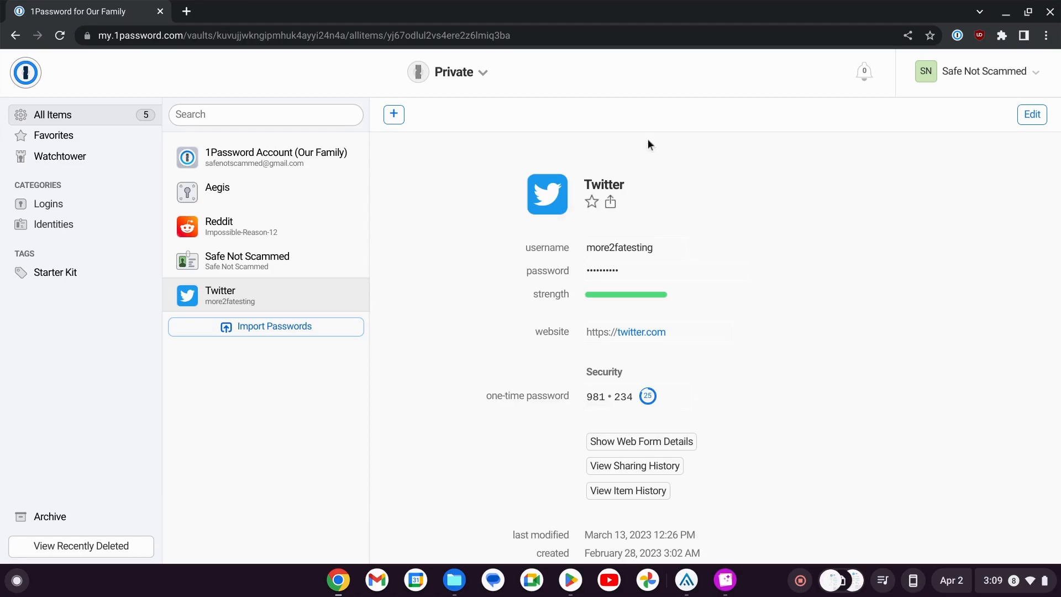
{"action": "mouse_move", "coordinate": [453, 155]}
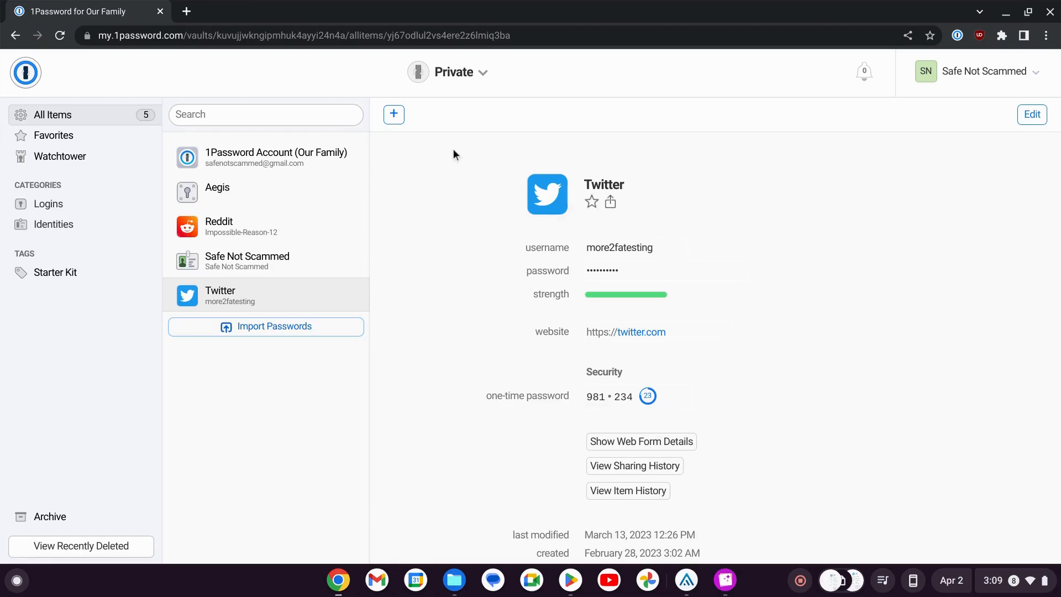
{"action": "mouse_move", "coordinate": [860, 318]}
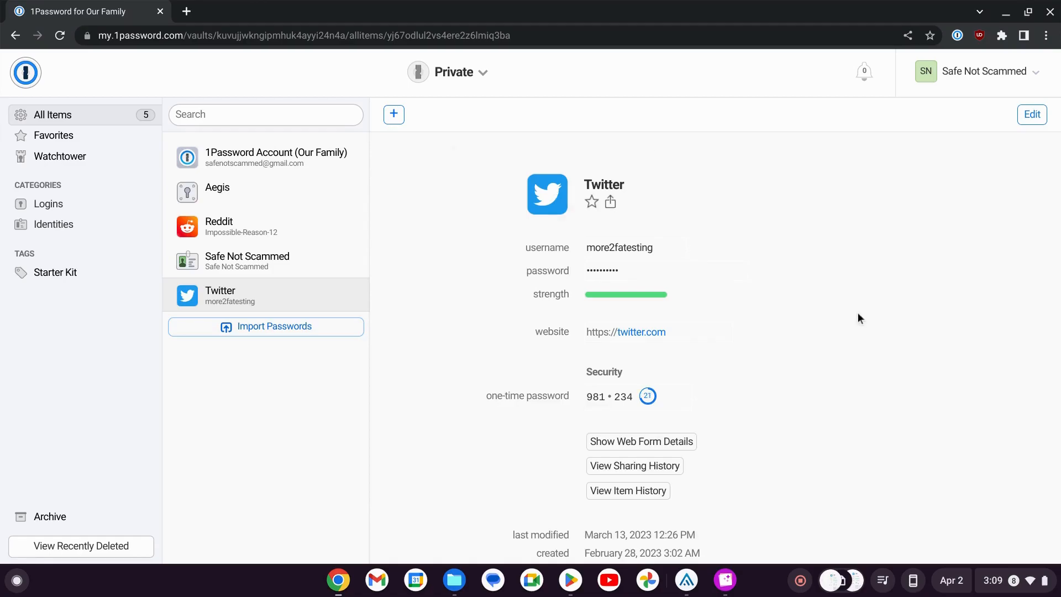
{"action": "mouse_move", "coordinate": [708, 241]}
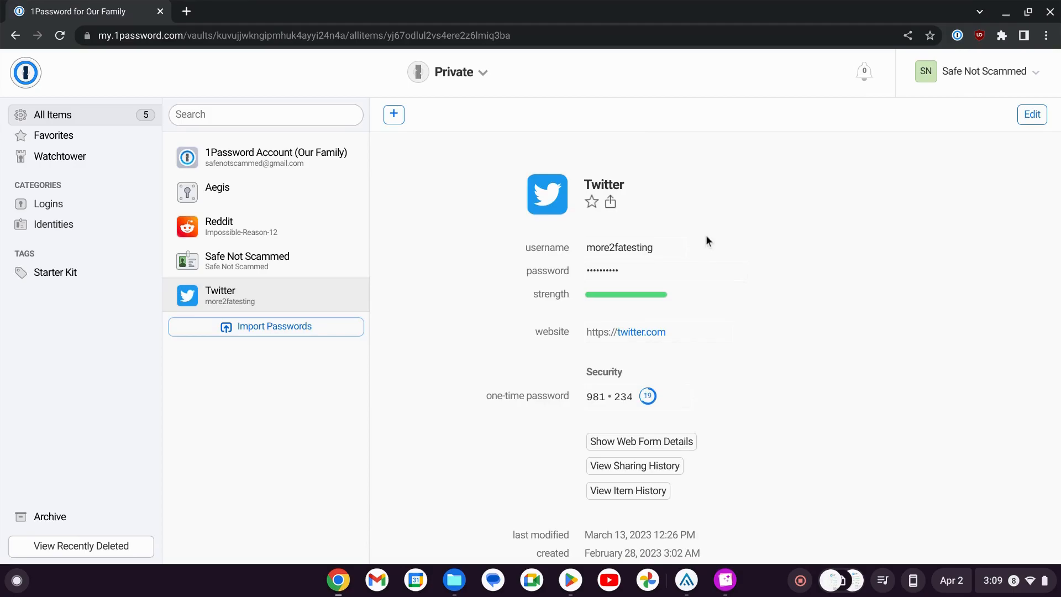
{"action": "mouse_move", "coordinate": [401, 372]}
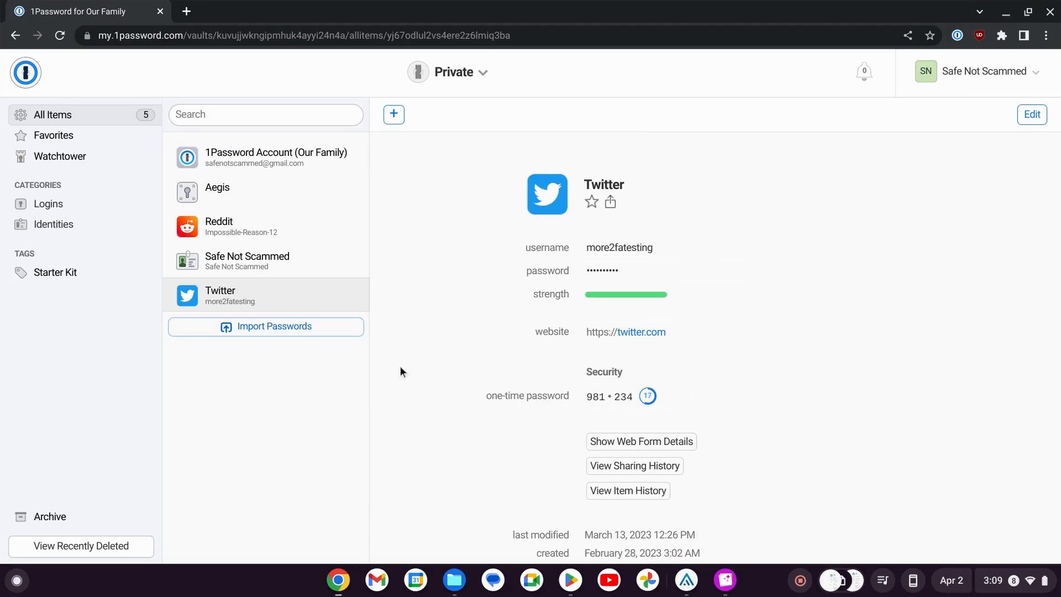
{"action": "mouse_move", "coordinate": [616, 396]}
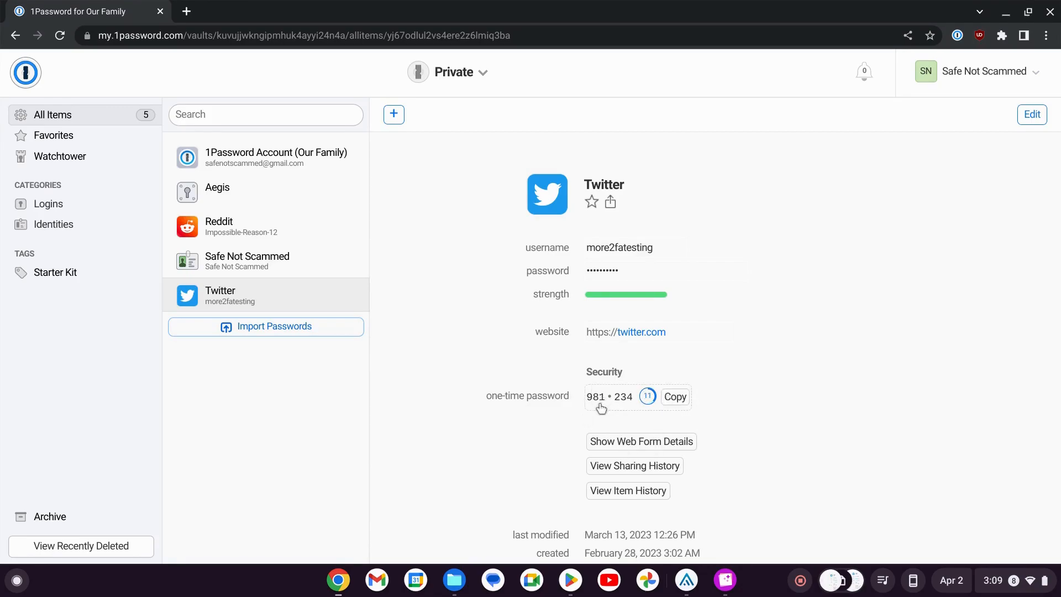
{"action": "mouse_move", "coordinate": [1032, 226]}
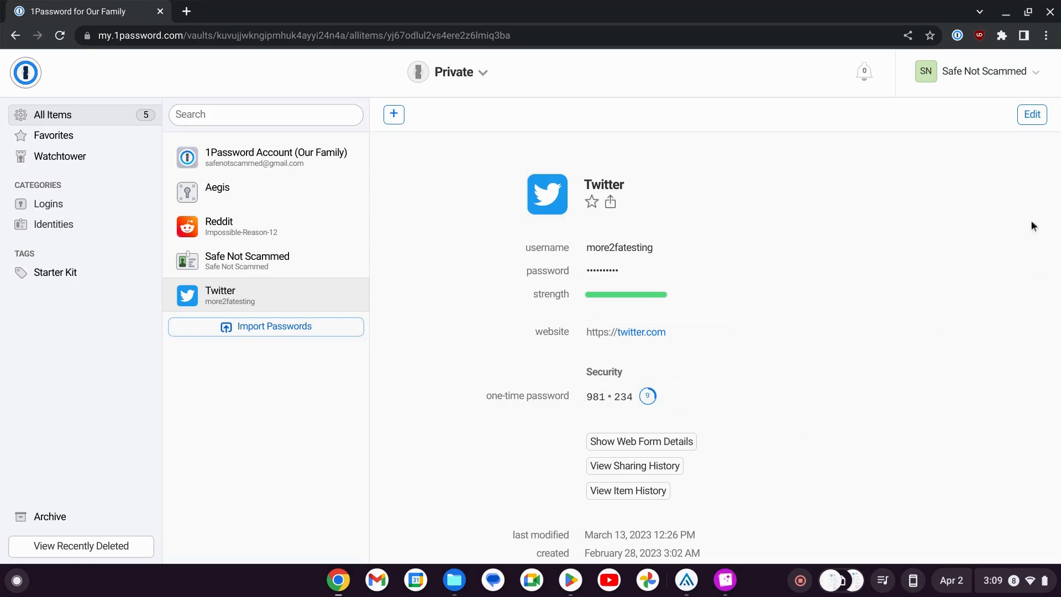
Edit the Twitter item and scroll to the one-time password field's otpauth link
{"action": "left_click", "coordinate": [1031, 114]}
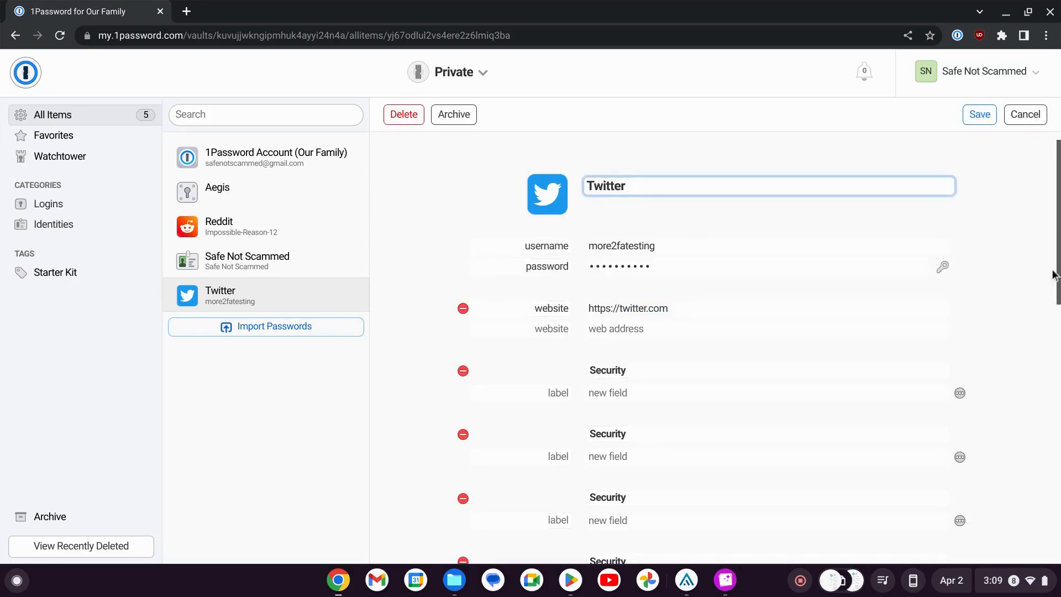
{"action": "scroll", "scroll_direction": "down", "scroll_amount": 3}
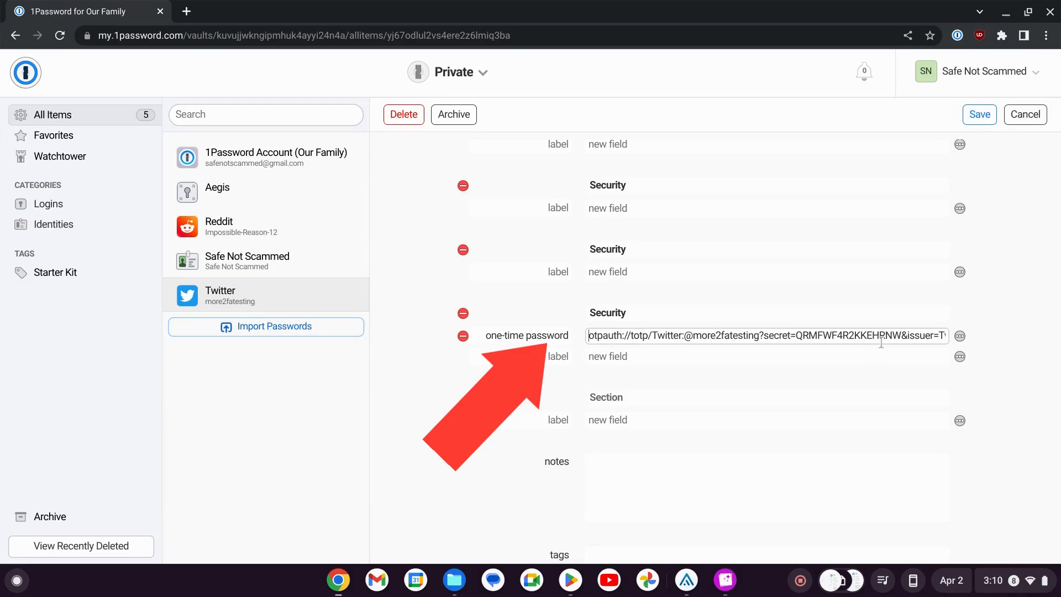
{"action": "mouse_move", "coordinate": [743, 350]}
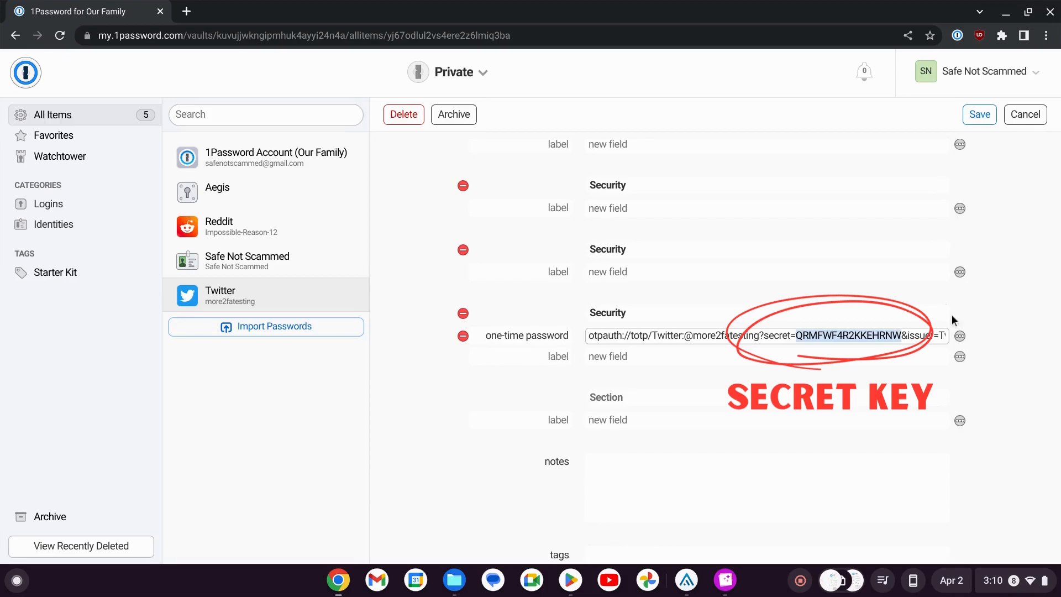
{"action": "mouse_move", "coordinate": [701, 580]}
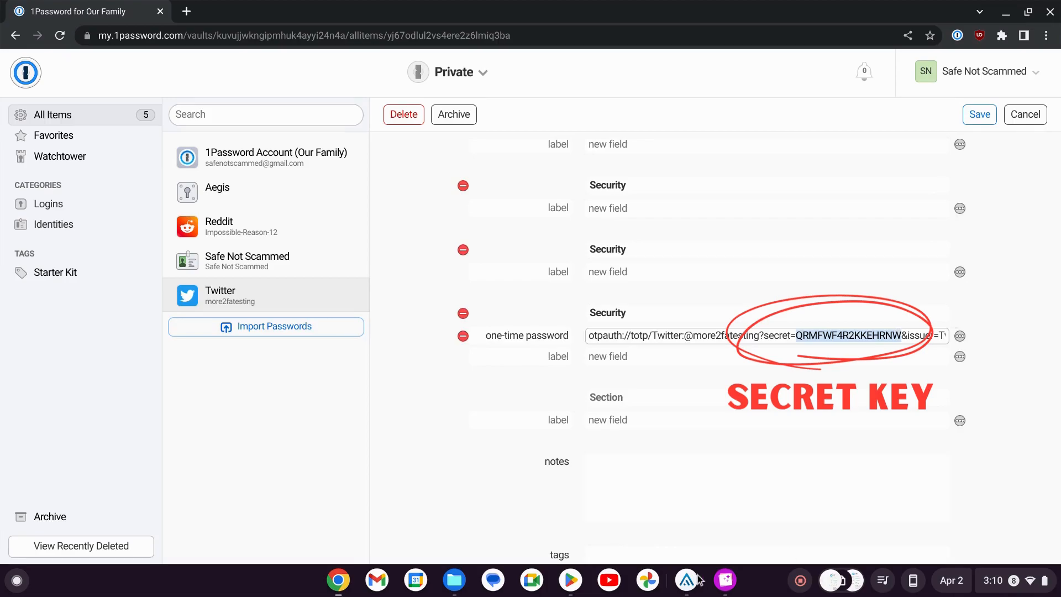
Launch Aegis from the shelf and start adding a new code entry
{"action": "left_click", "coordinate": [685, 581]}
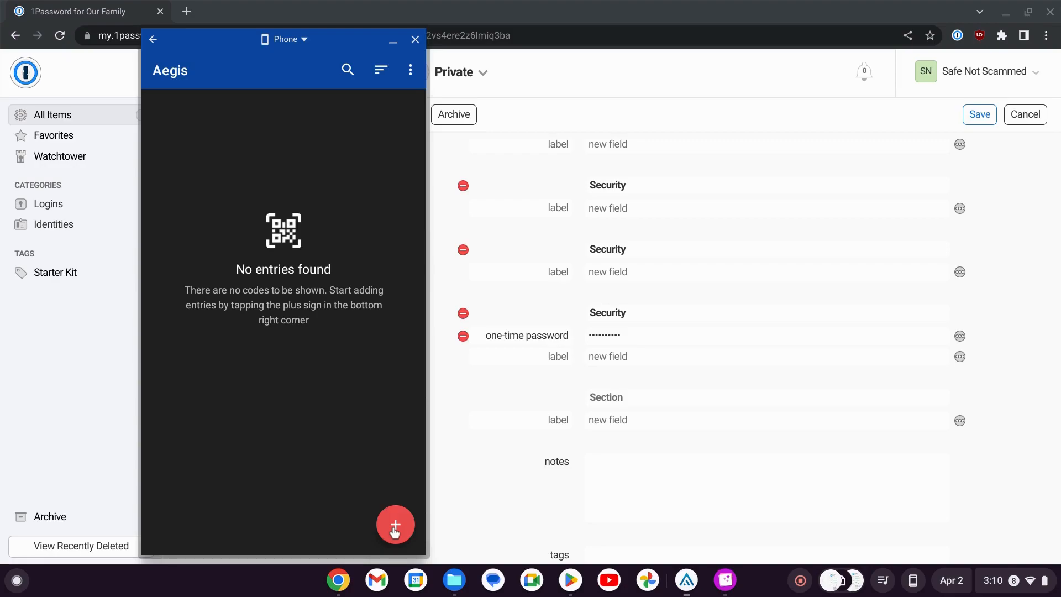
{"action": "left_click", "coordinate": [396, 525]}
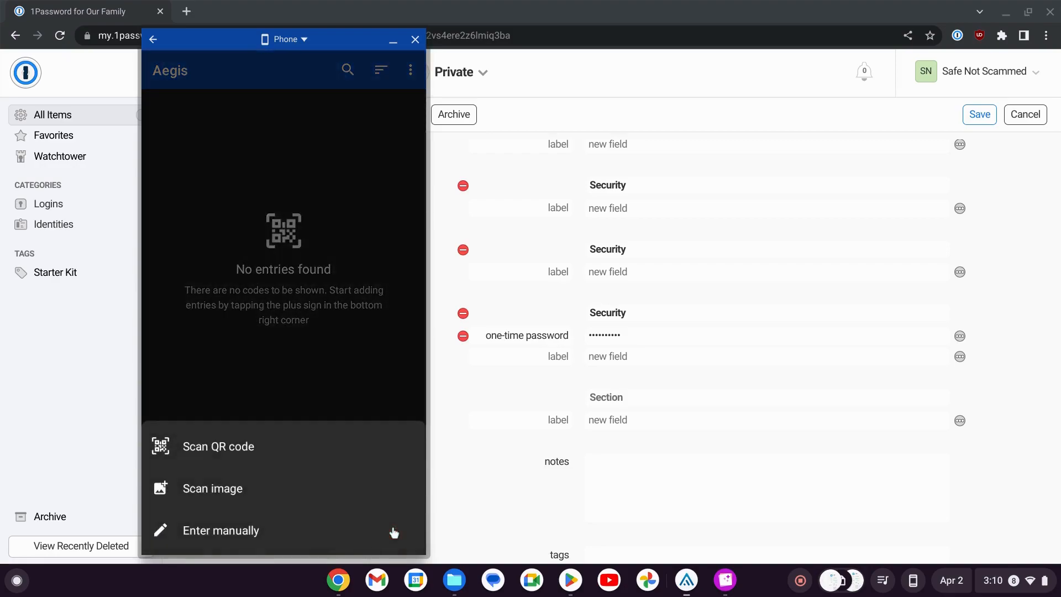
{"action": "mouse_move", "coordinate": [316, 450]}
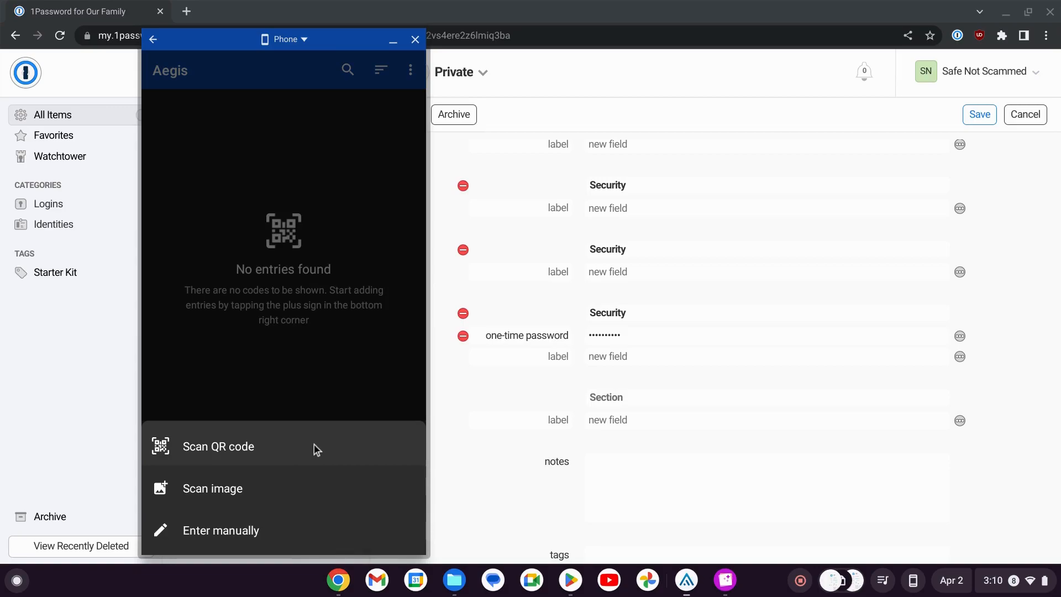
{"action": "mouse_move", "coordinate": [257, 530]}
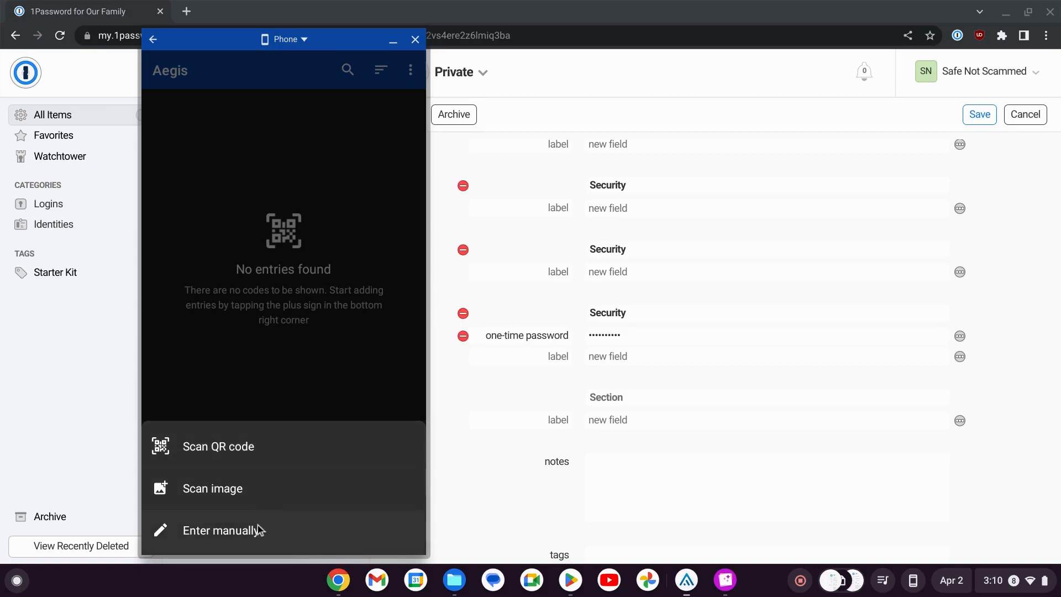
Choose manual entry and fill Name 'more2fatesting' and Issuer 'Twitter'
{"action": "left_click", "coordinate": [223, 529]}
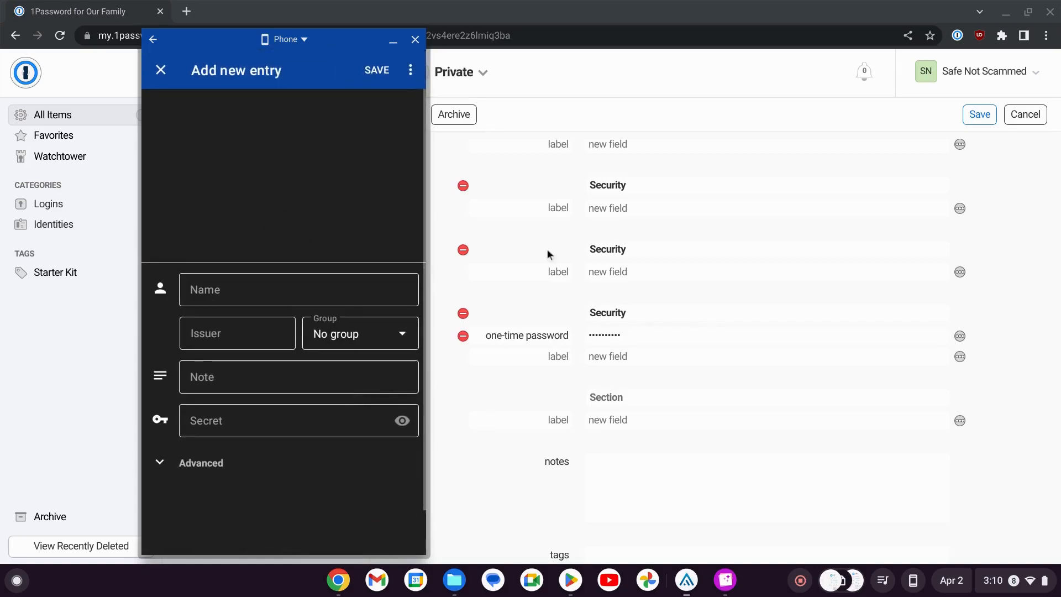
{"action": "scroll", "scroll_direction": "up", "scroll_amount": 3}
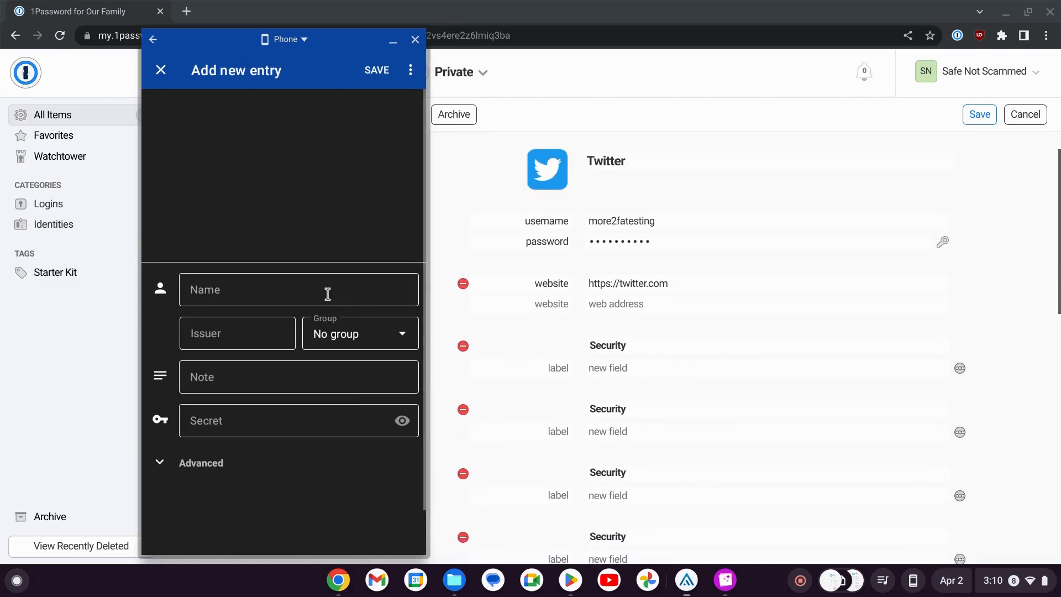
{"action": "left_click", "coordinate": [298, 290]}
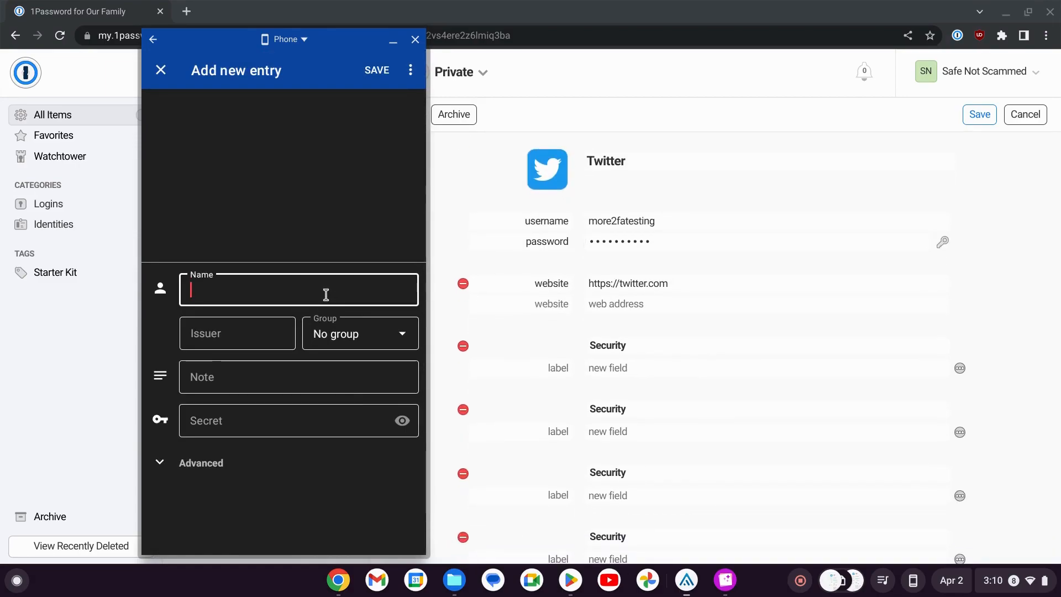
{"action": "type", "text": "more2fatesti"}
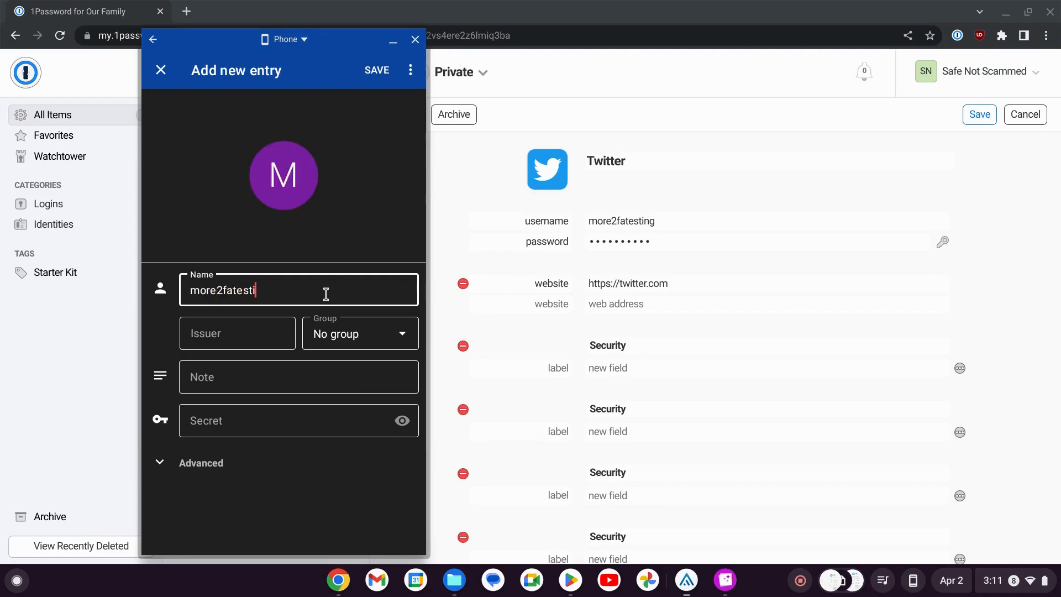
{"action": "left_click", "coordinate": [236, 333]}
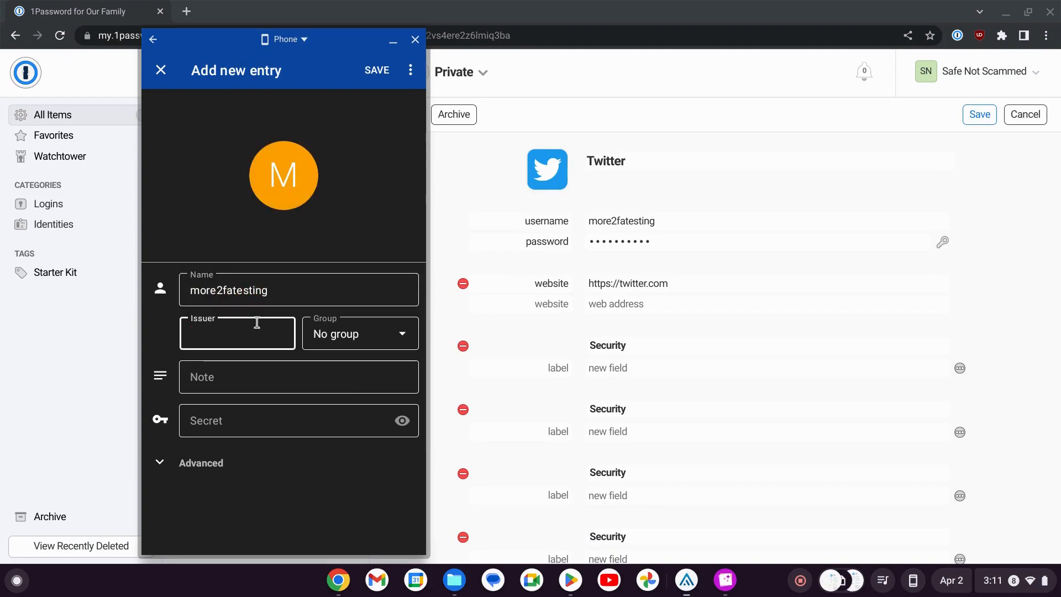
{"action": "type", "text": "Twitter"}
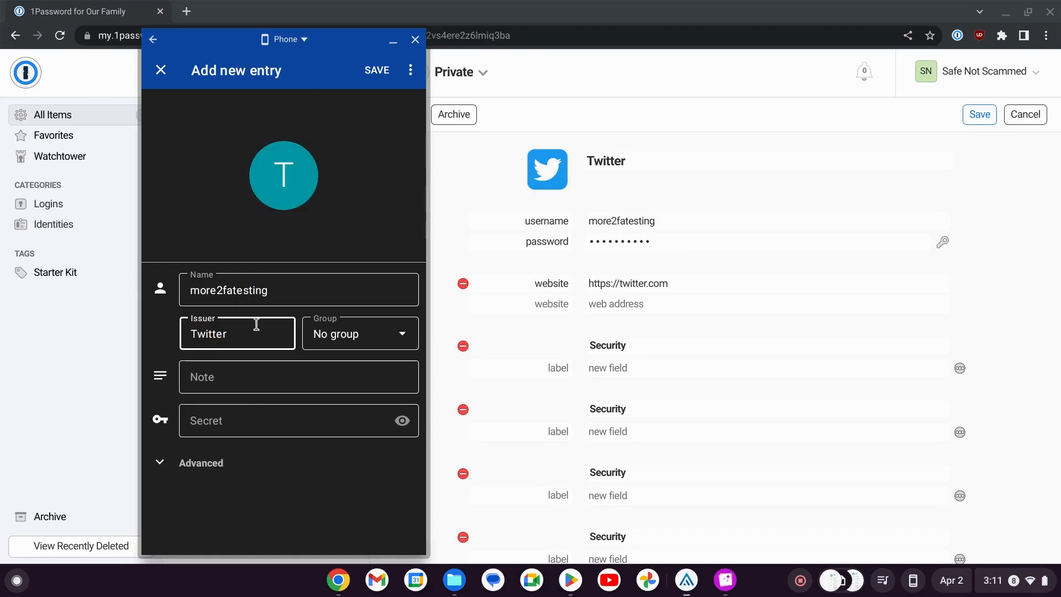
Paste the copied key into the Secret field and save the new Twitter entry
{"action": "left_click", "coordinate": [297, 420]}
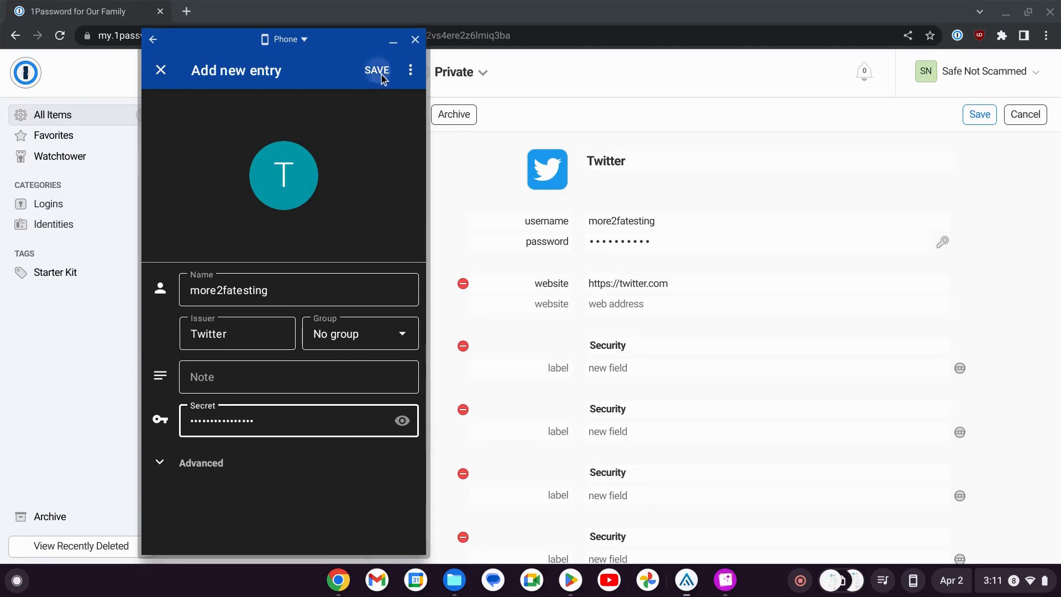
{"action": "left_click", "coordinate": [377, 70]}
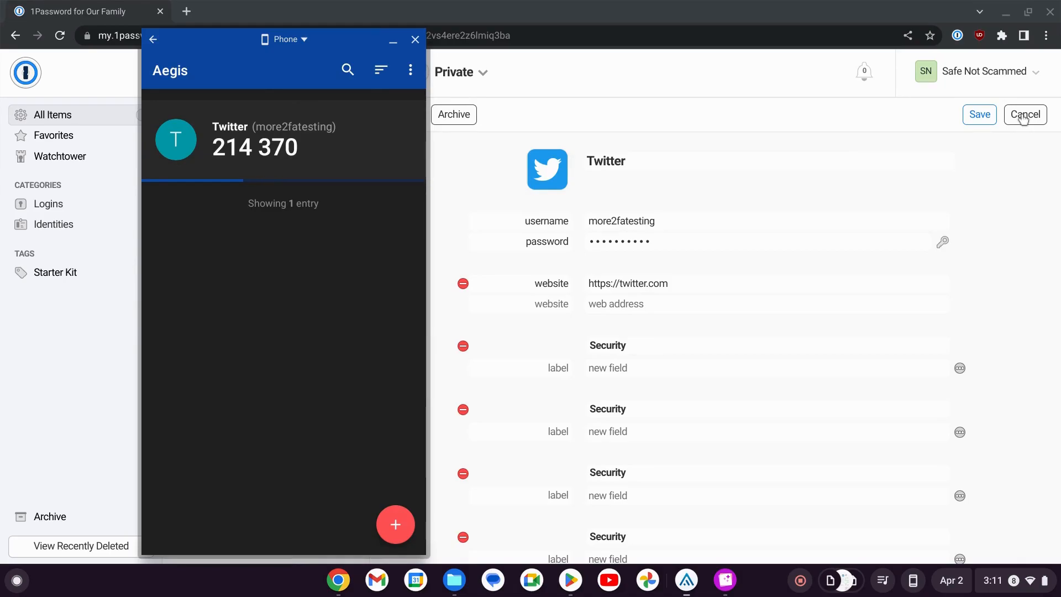
Cancel the 1Password Twitter edit and bring Aegis forward to compare matching codes
{"action": "left_click", "coordinate": [415, 39]}
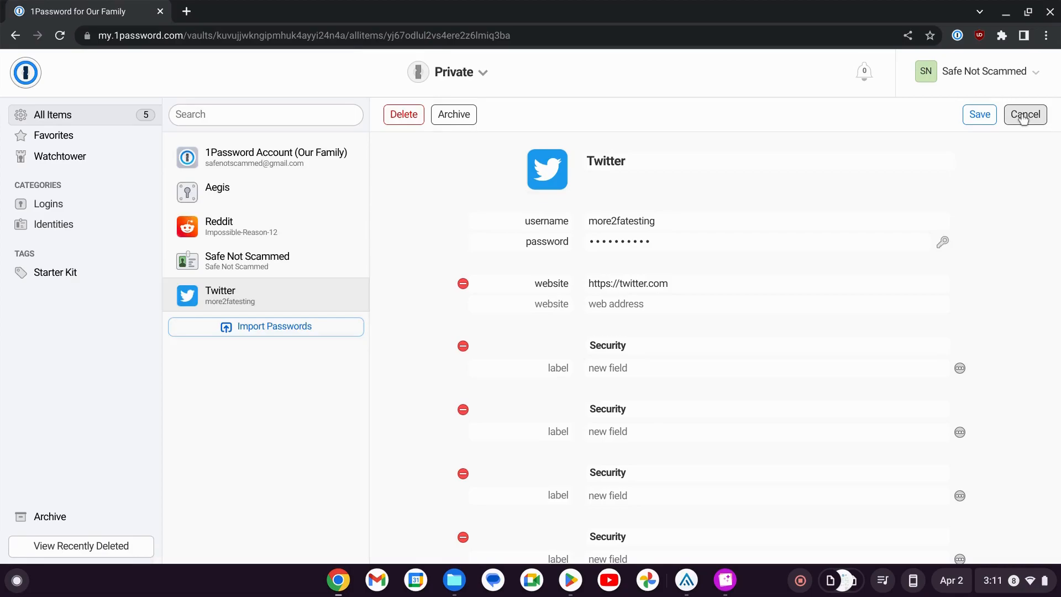
{"action": "left_click", "coordinate": [1025, 114]}
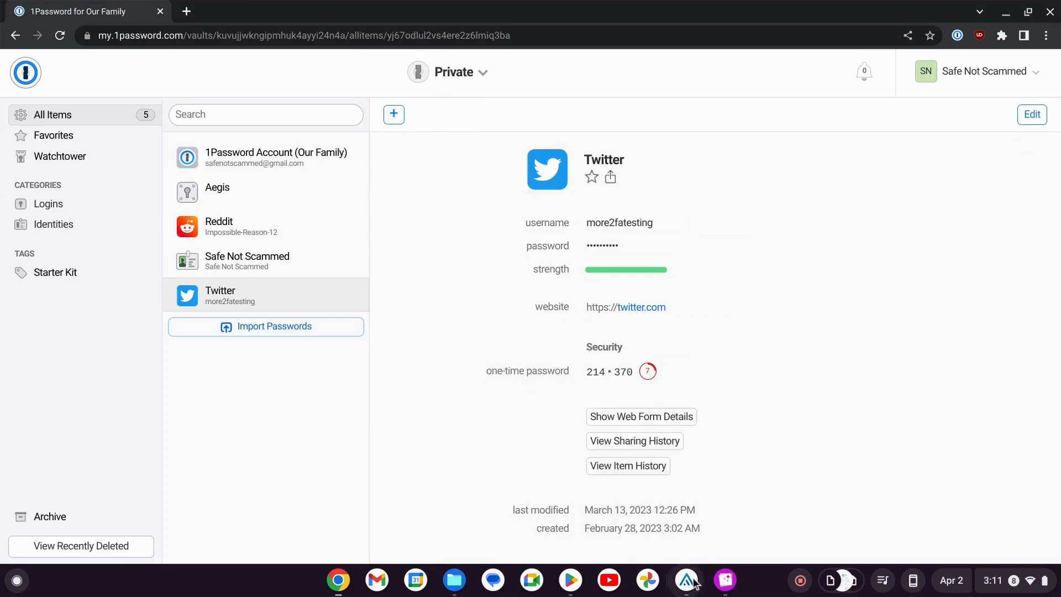
{"action": "left_click", "coordinate": [687, 581]}
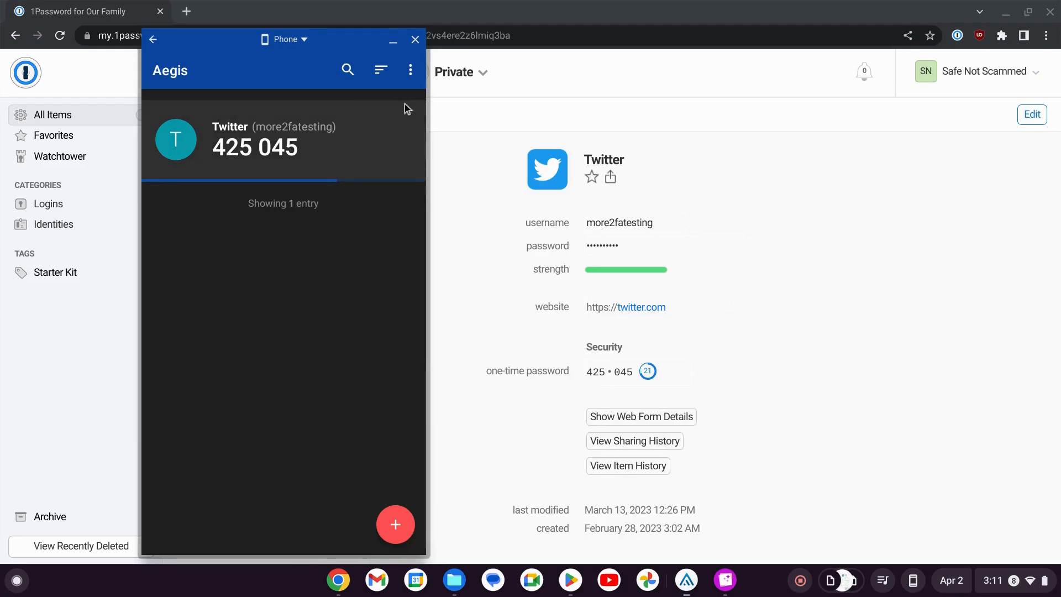
{"action": "left_click", "coordinate": [415, 40]}
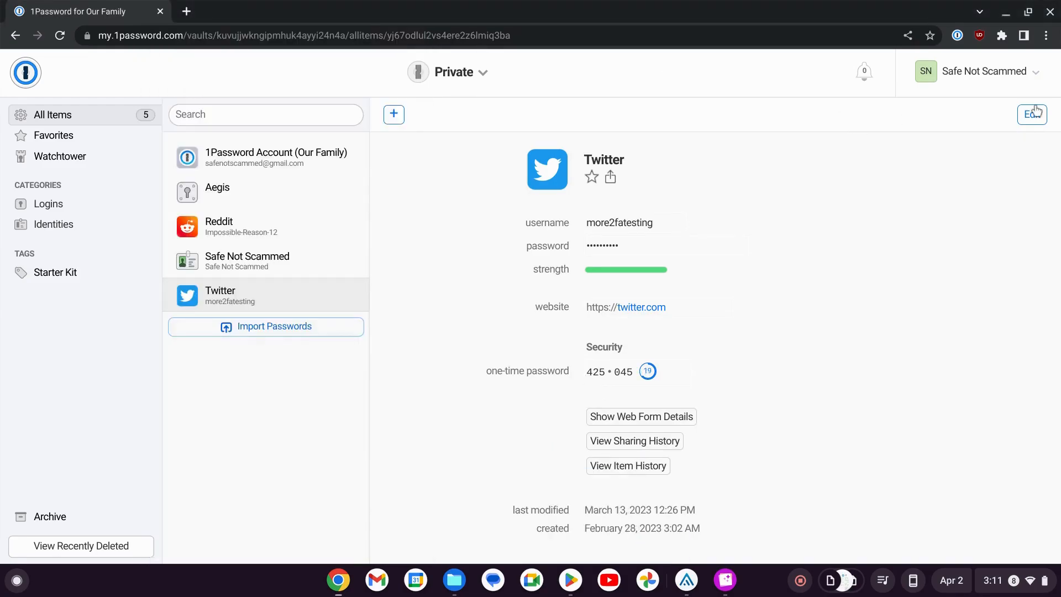
{"action": "left_click", "coordinate": [1032, 114]}
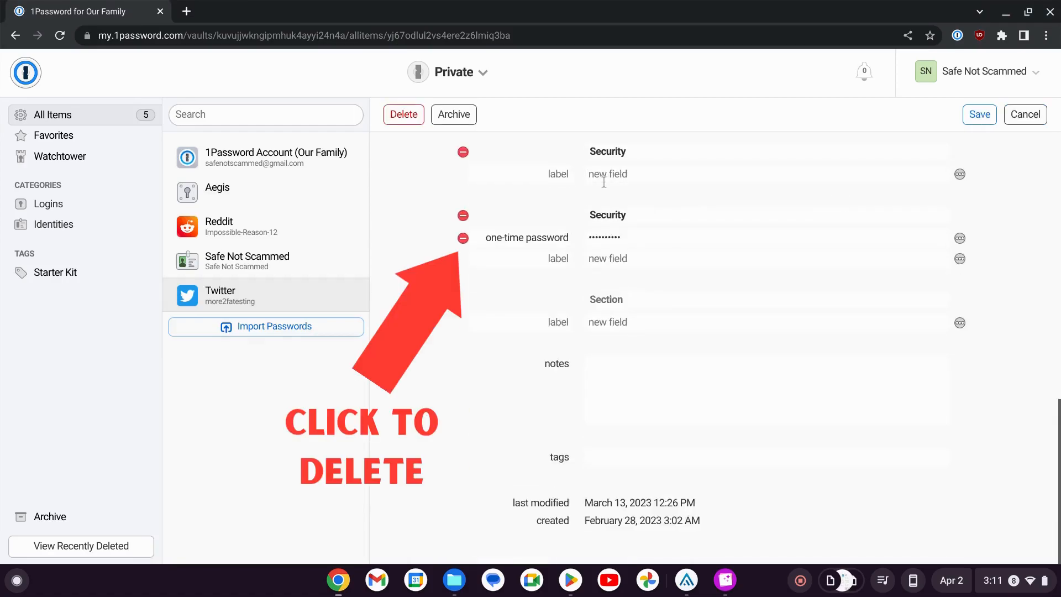
{"action": "mouse_move", "coordinate": [900, 232]}
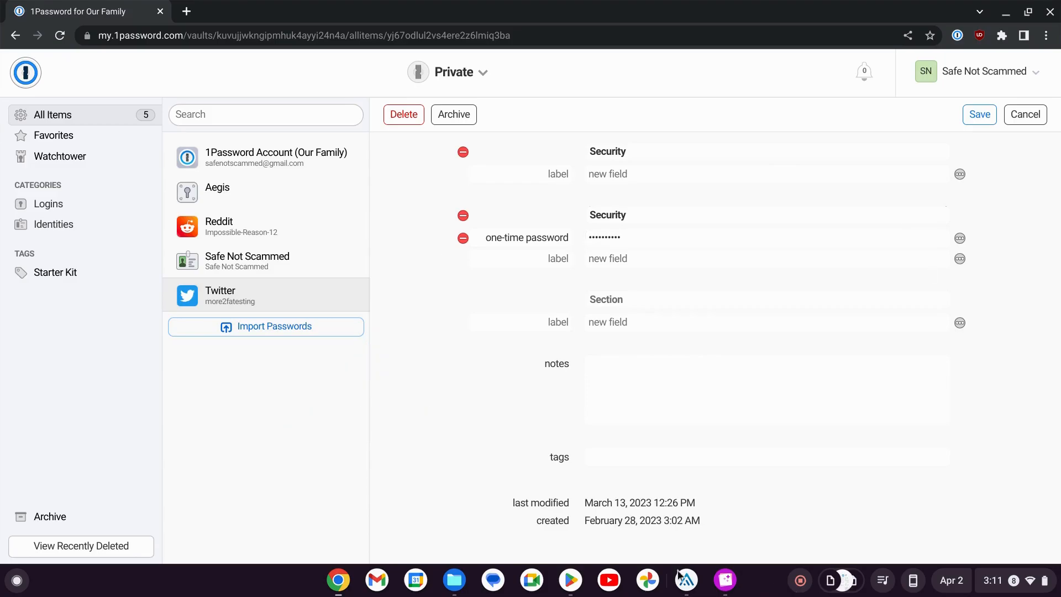
{"action": "left_click", "coordinate": [685, 581]}
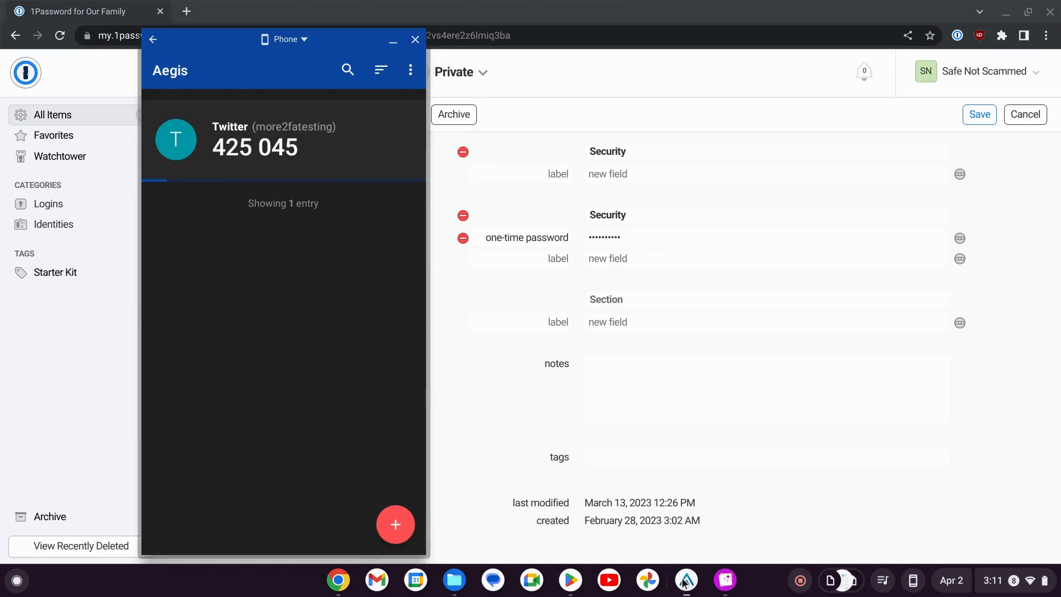
{"action": "mouse_move", "coordinate": [1030, 186]}
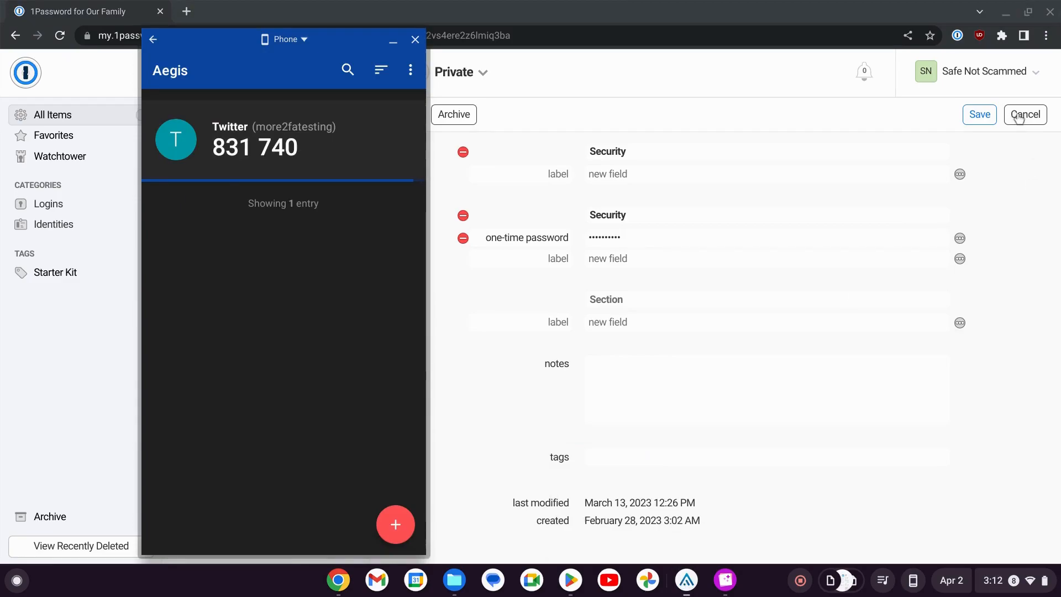
{"action": "left_click", "coordinate": [1024, 114]}
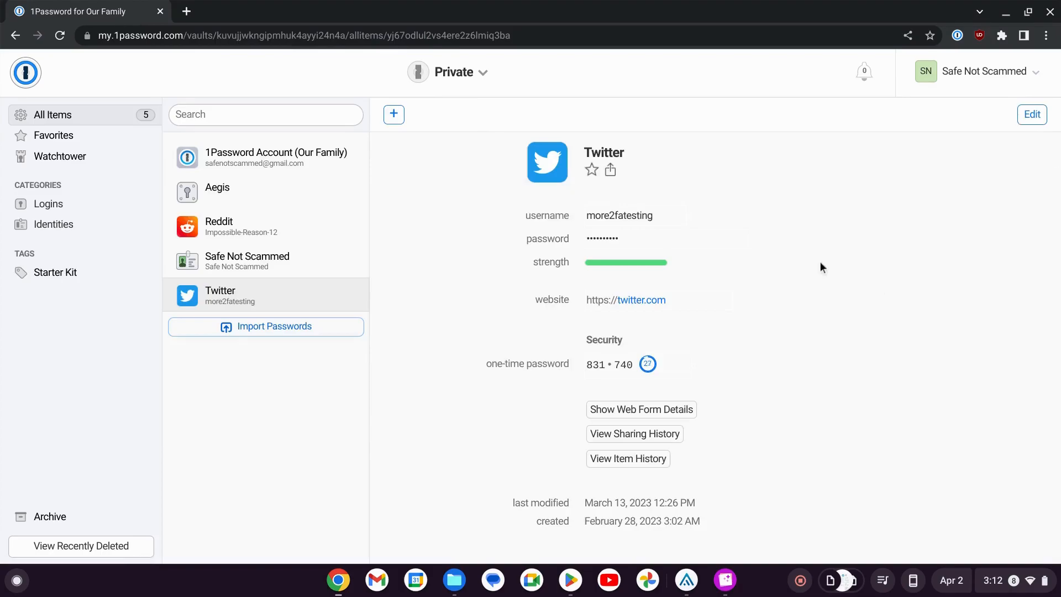